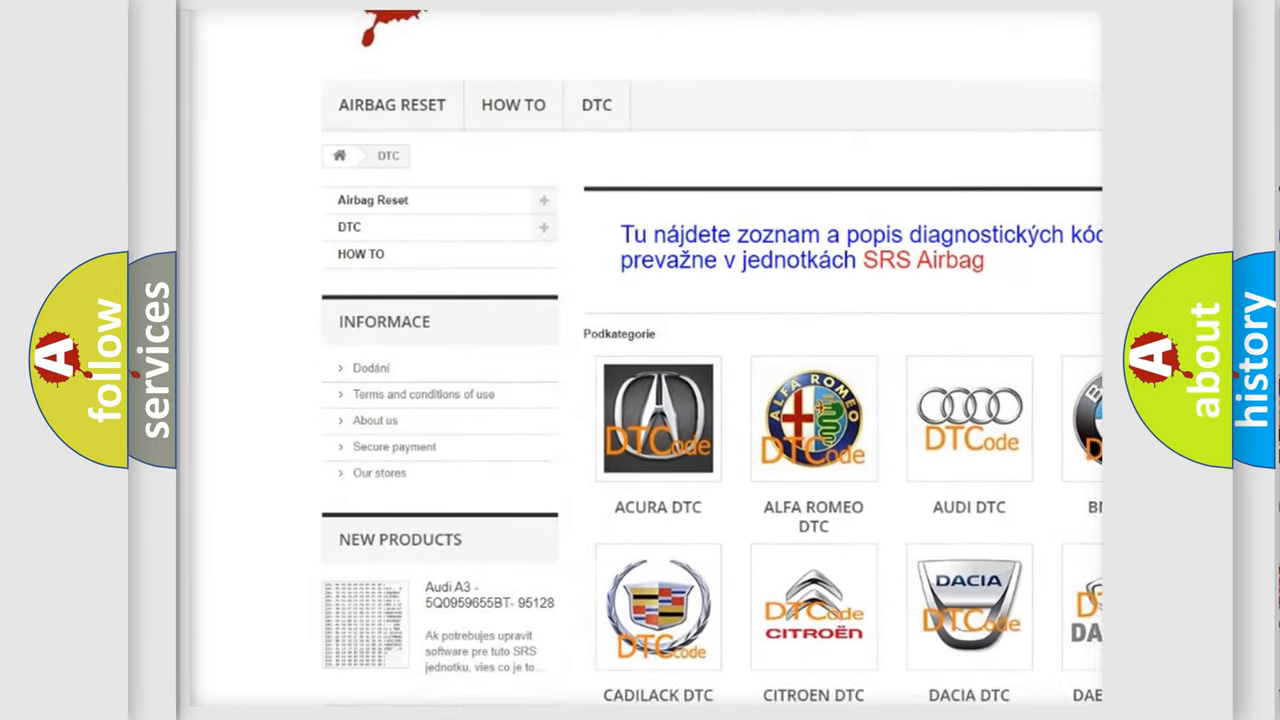
pyautogui.scroll(-3)
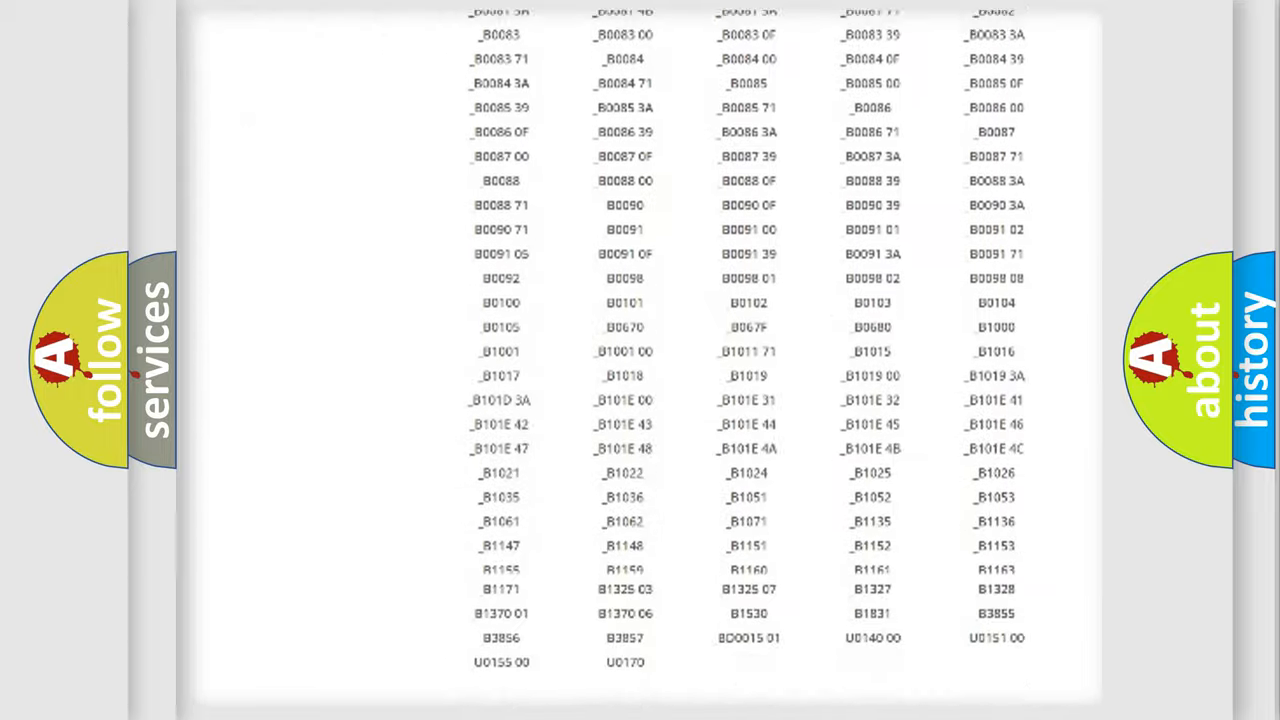
pyautogui.scroll(3)
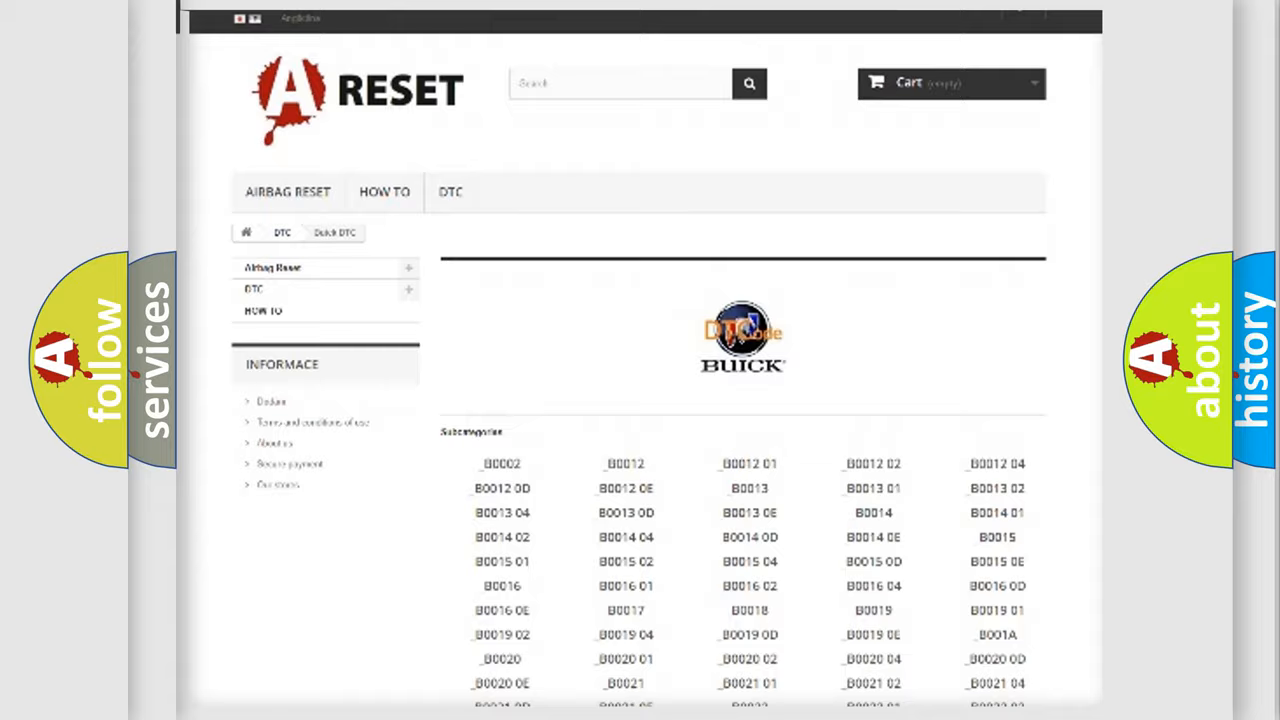